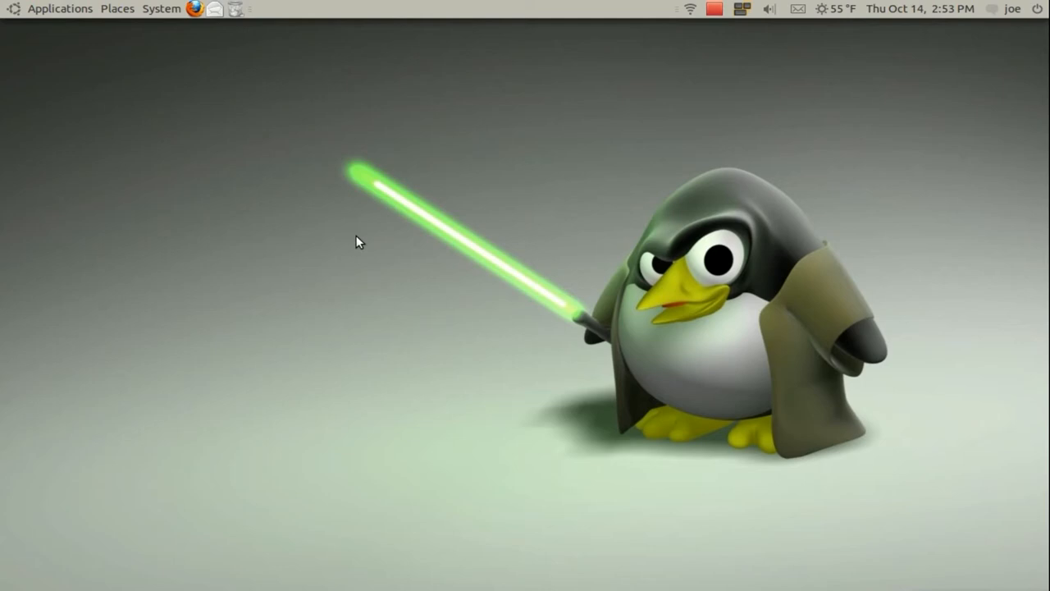
mouse_move(234, 131)
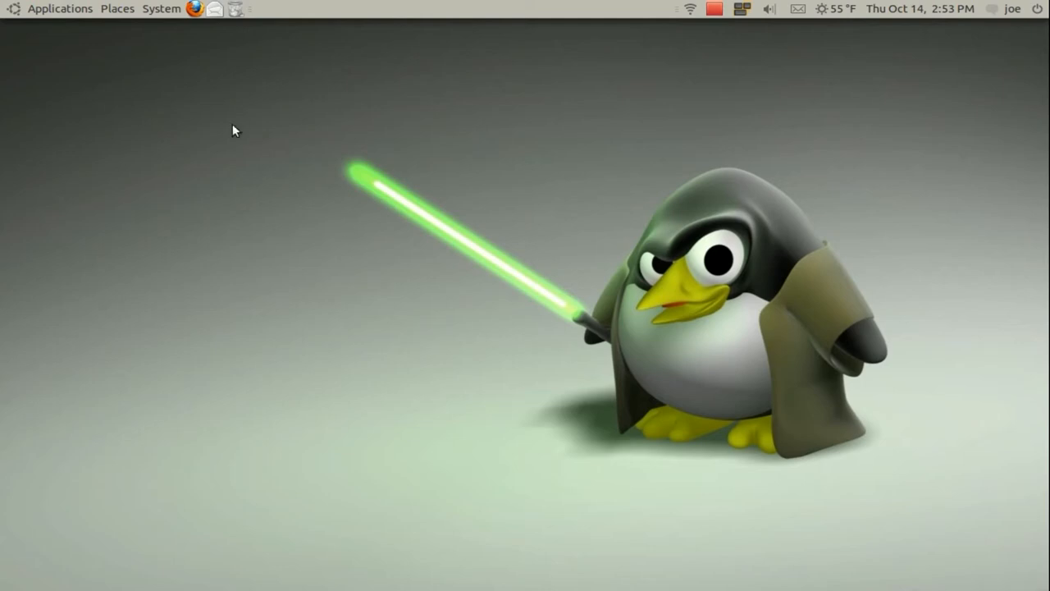
- Launch Terminal from Applications > Accessories and drag its window toward the screen centre
left_click(59, 9)
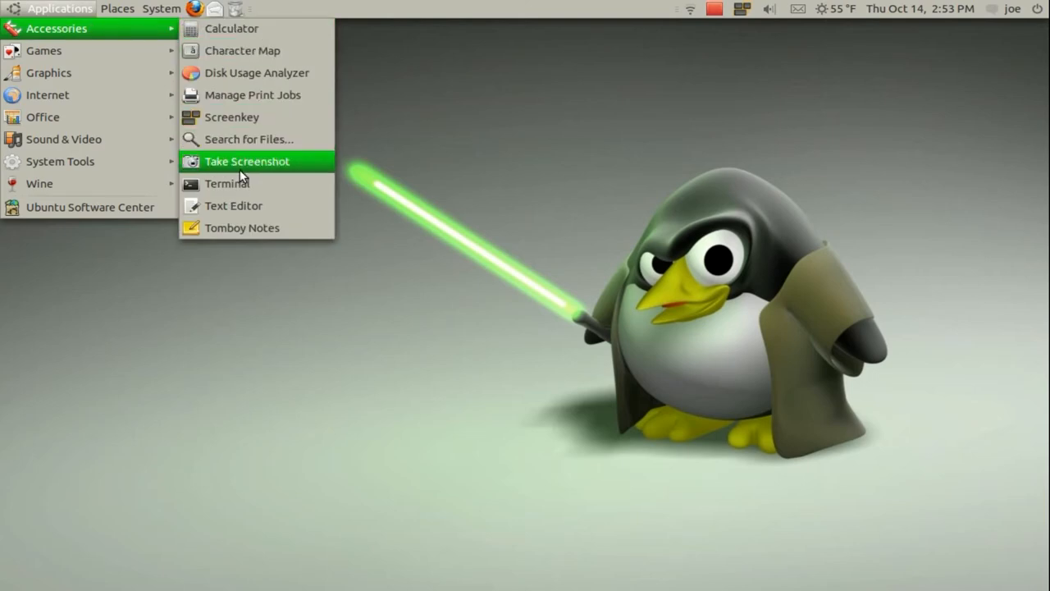
left_click(229, 183)
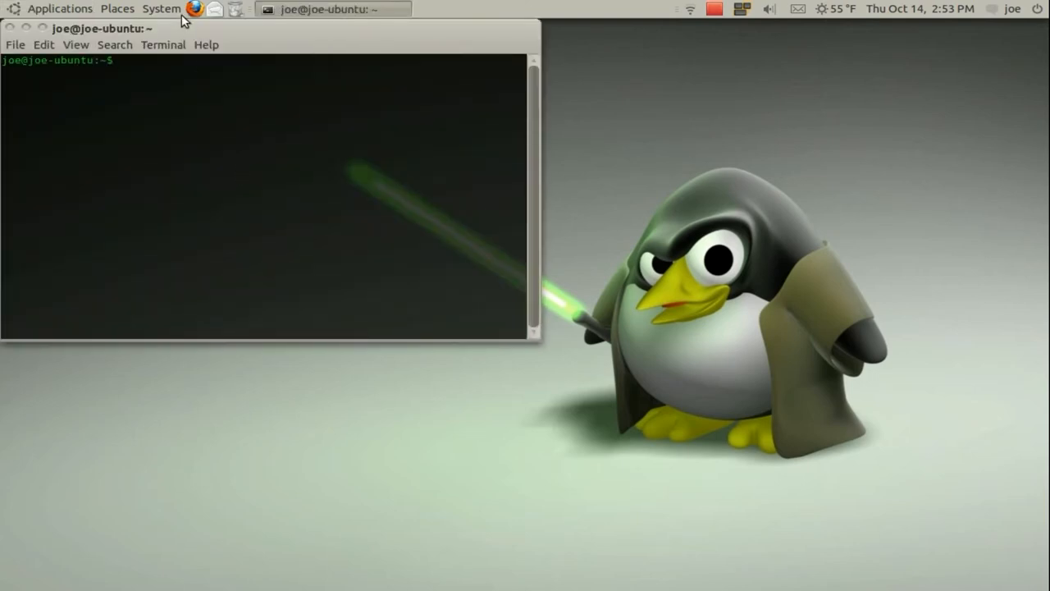
left_click_drag(103, 27, 205, 101)
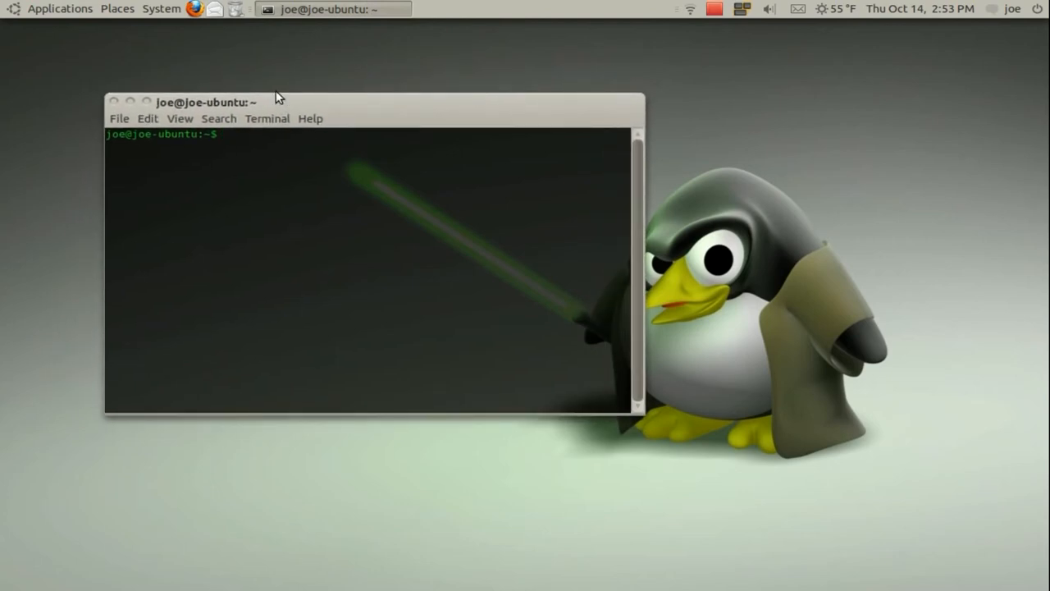
- Type 'telnet towel.blinkenlights.nl' at the shell prompt
type("tel")
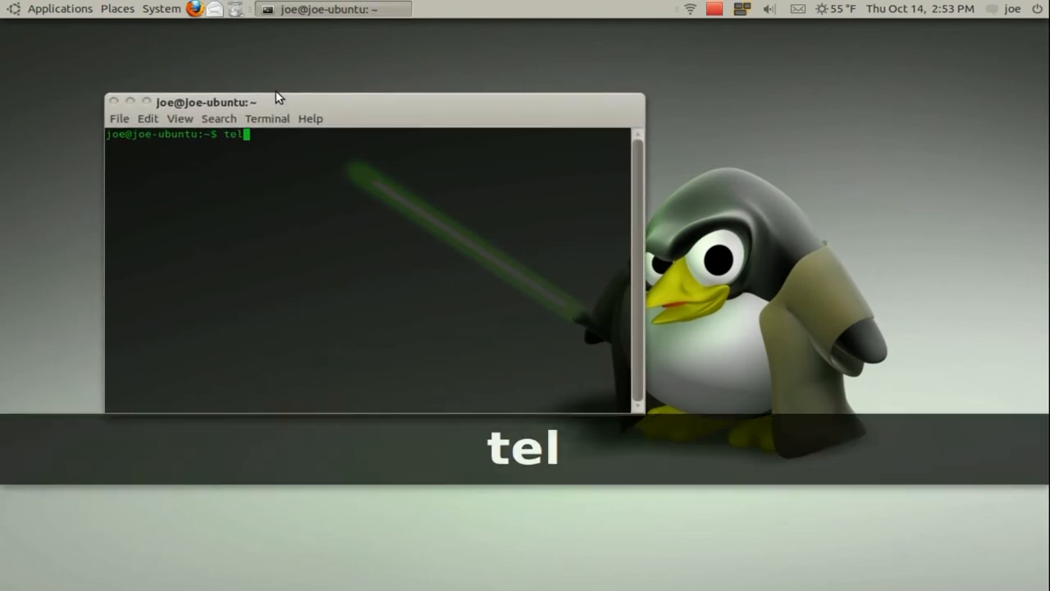
type("net t")
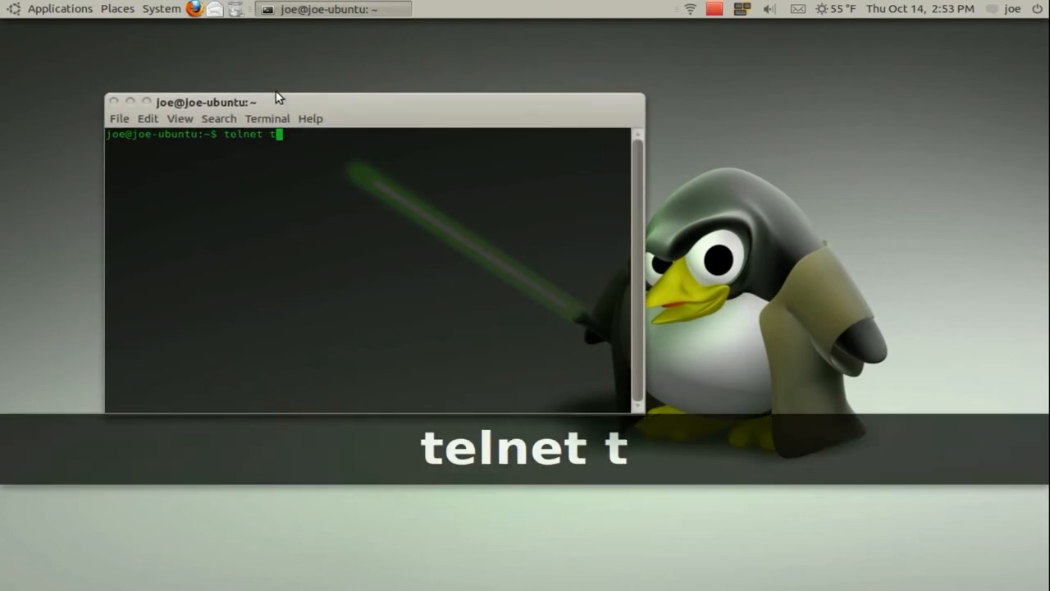
type("owel.bli")
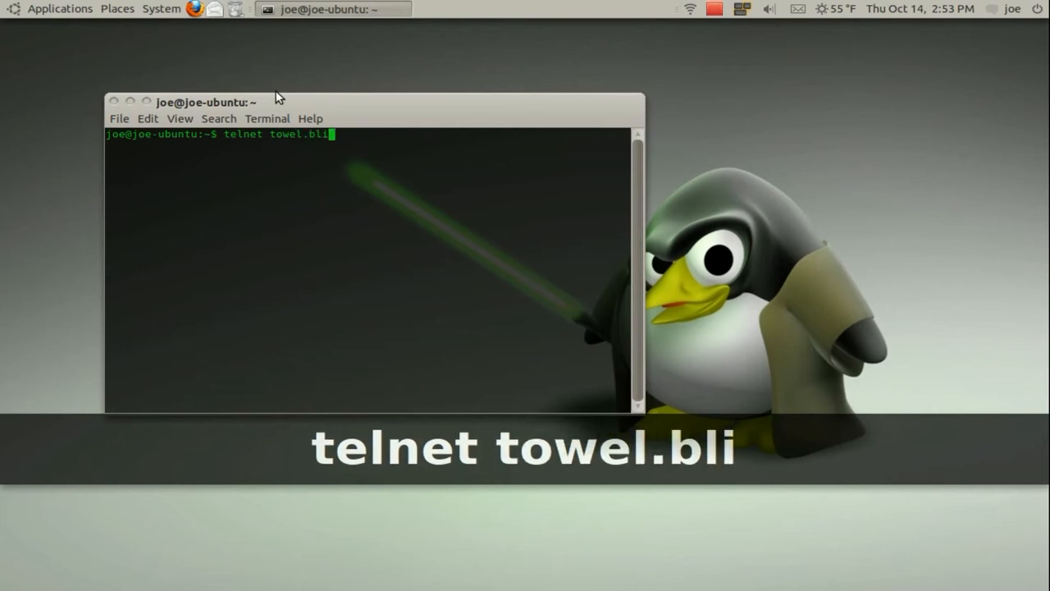
type("nken")
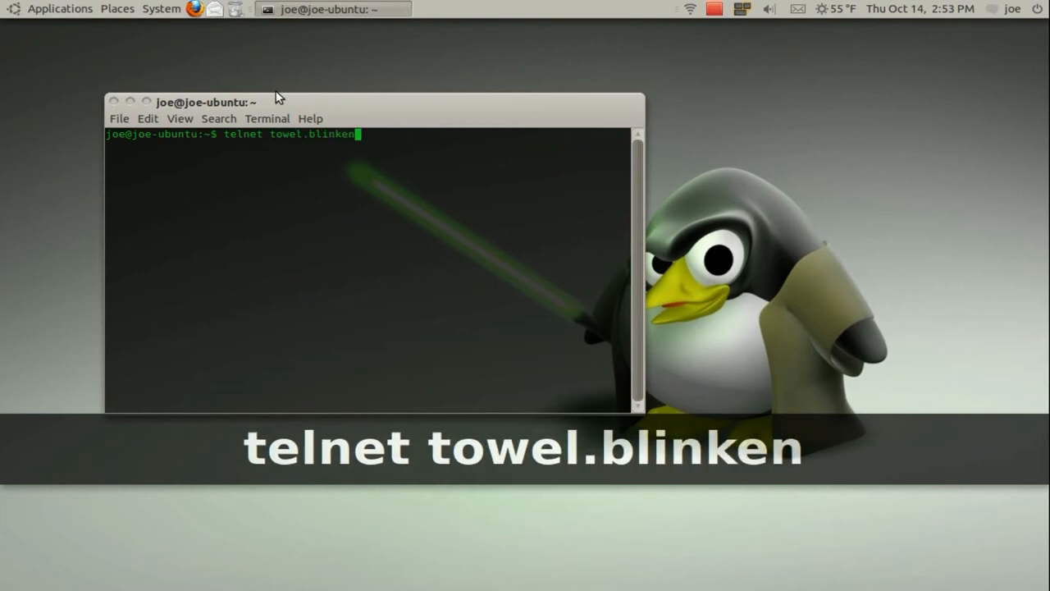
type("lights.")
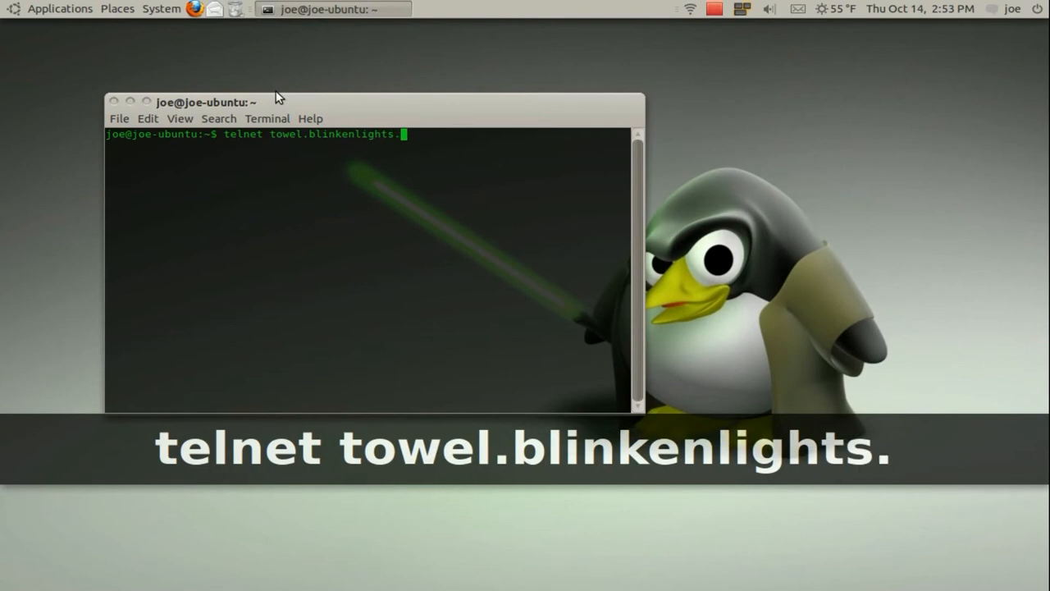
type("nl")
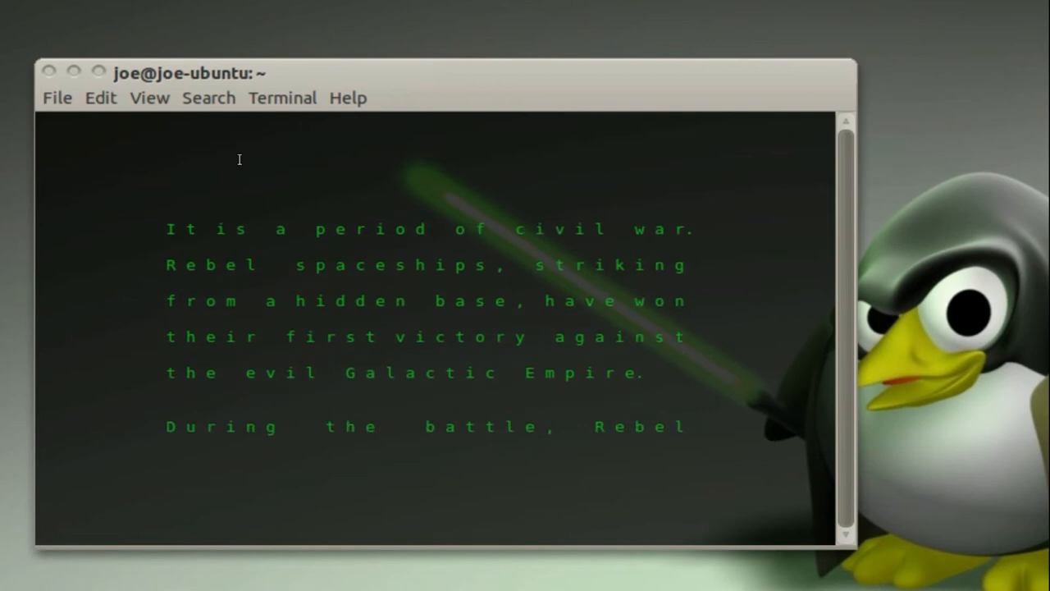
- Watch the ASCII Star Wars crawl scroll to the rebel spies stealing the plans
scroll("down", 3)
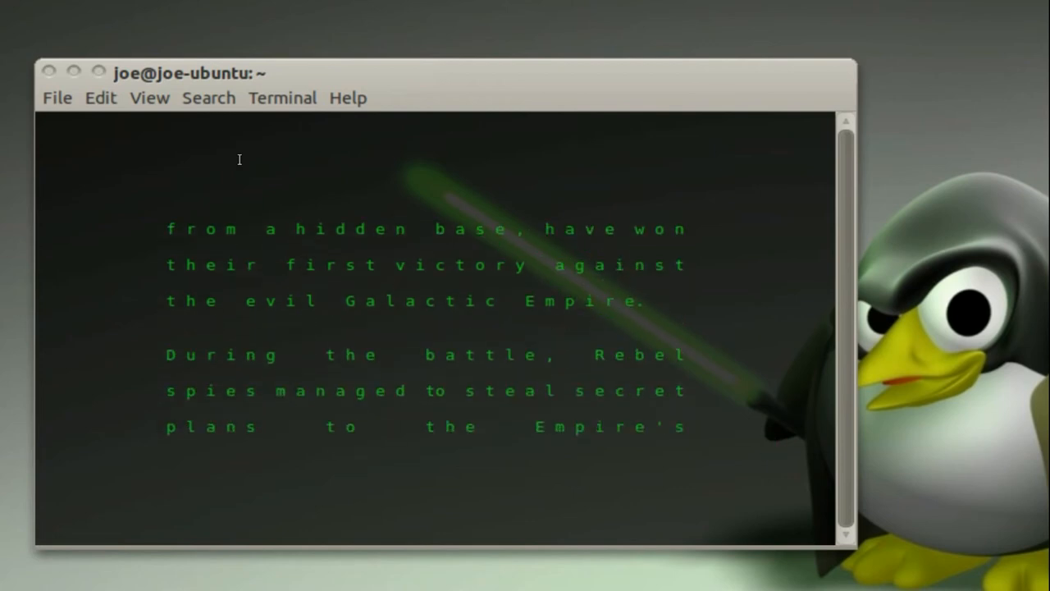